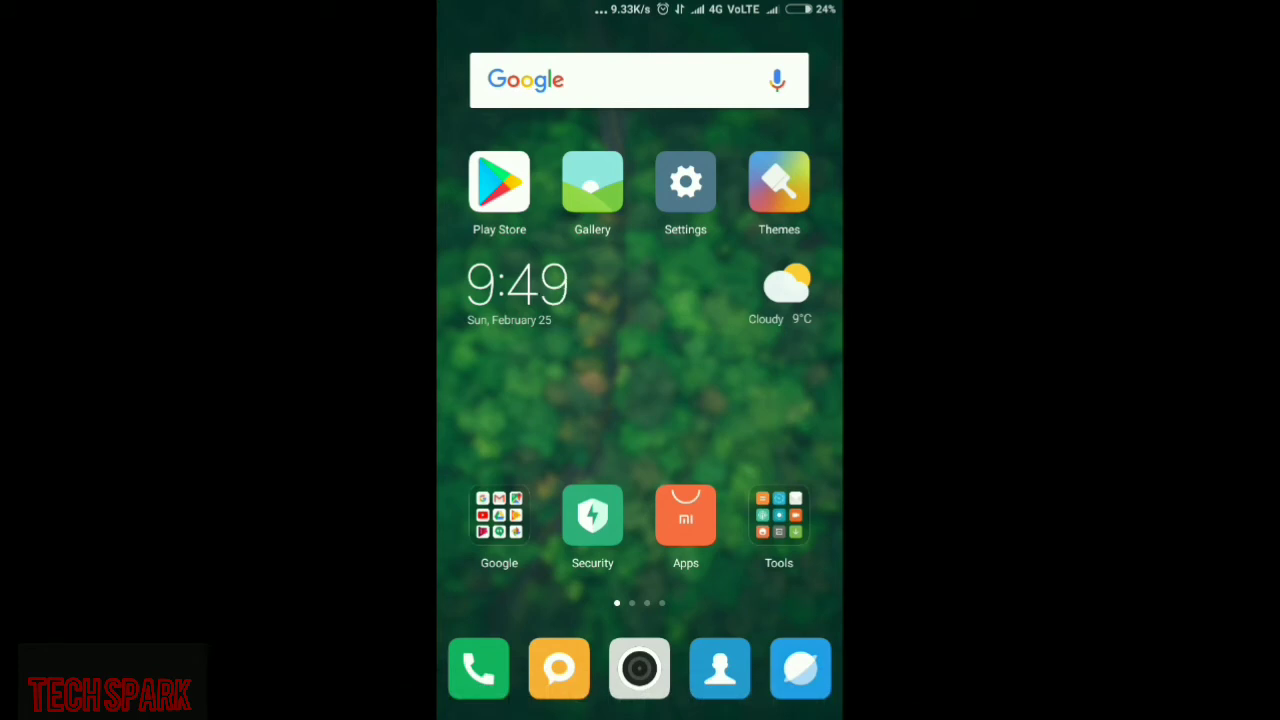
Open Settings and scroll down to System & Device to reach the Second space page
click(685, 183)
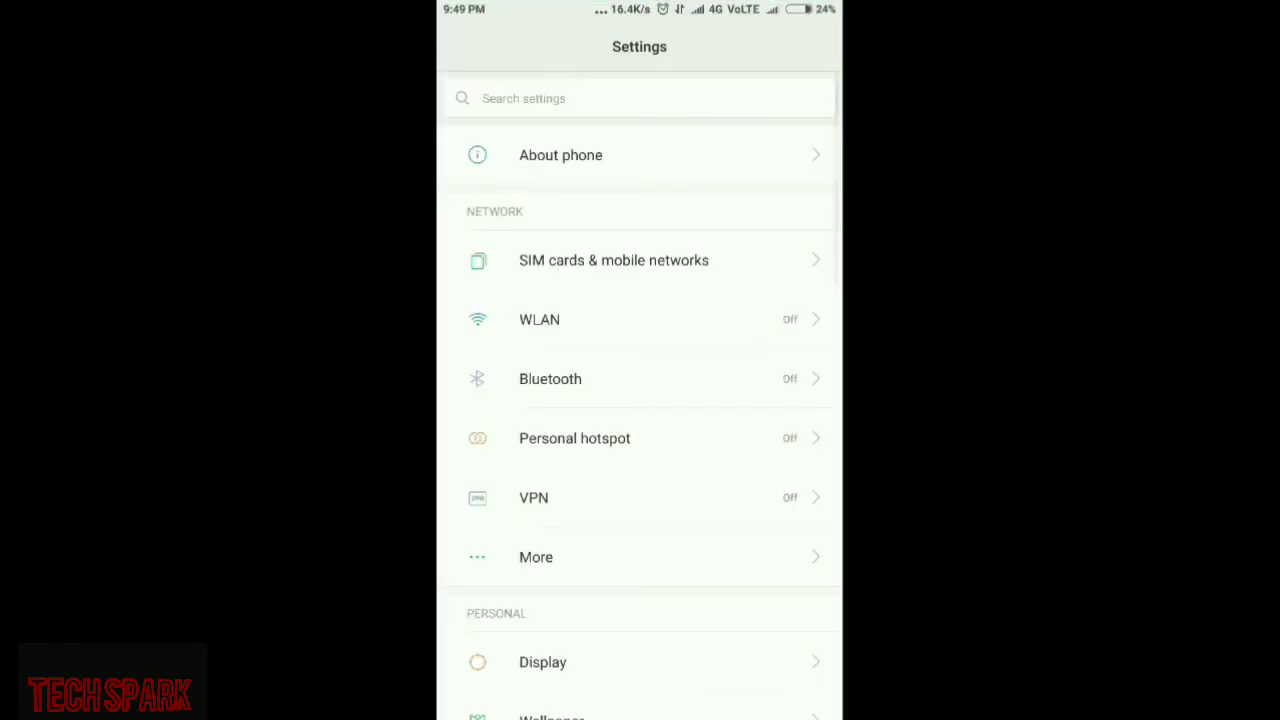
scroll(down, 3)
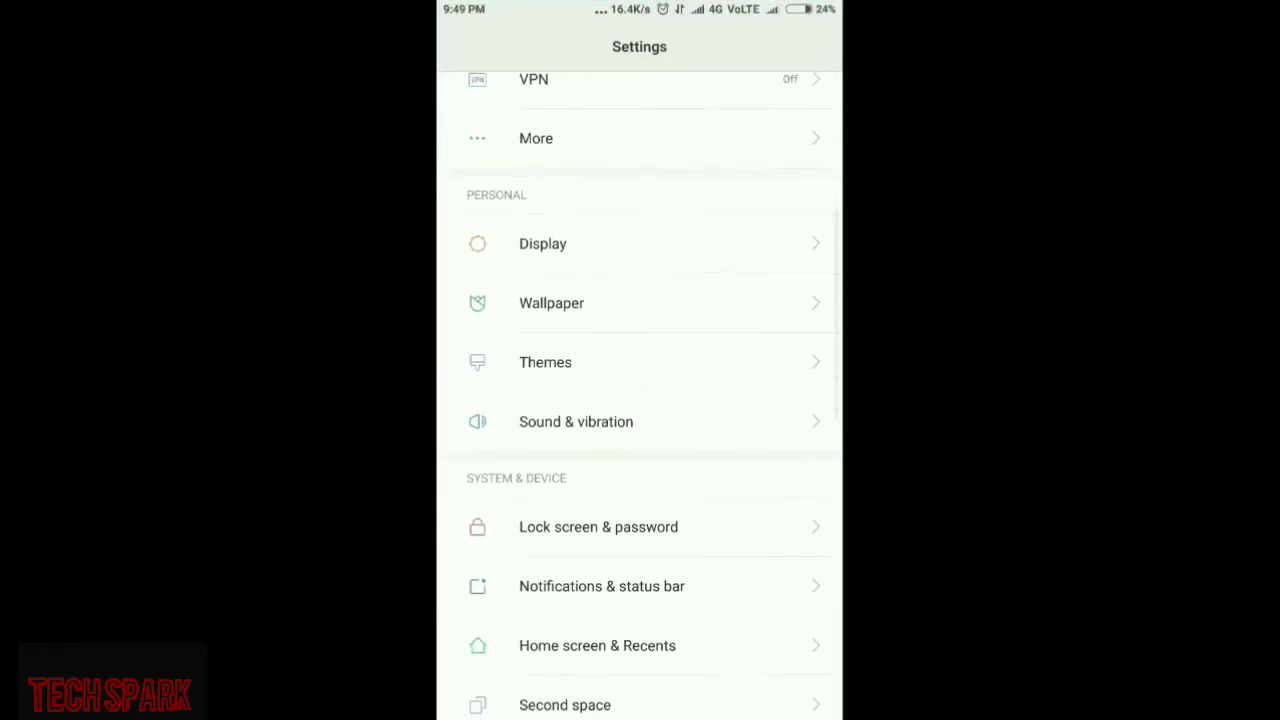
scroll(down, 3)
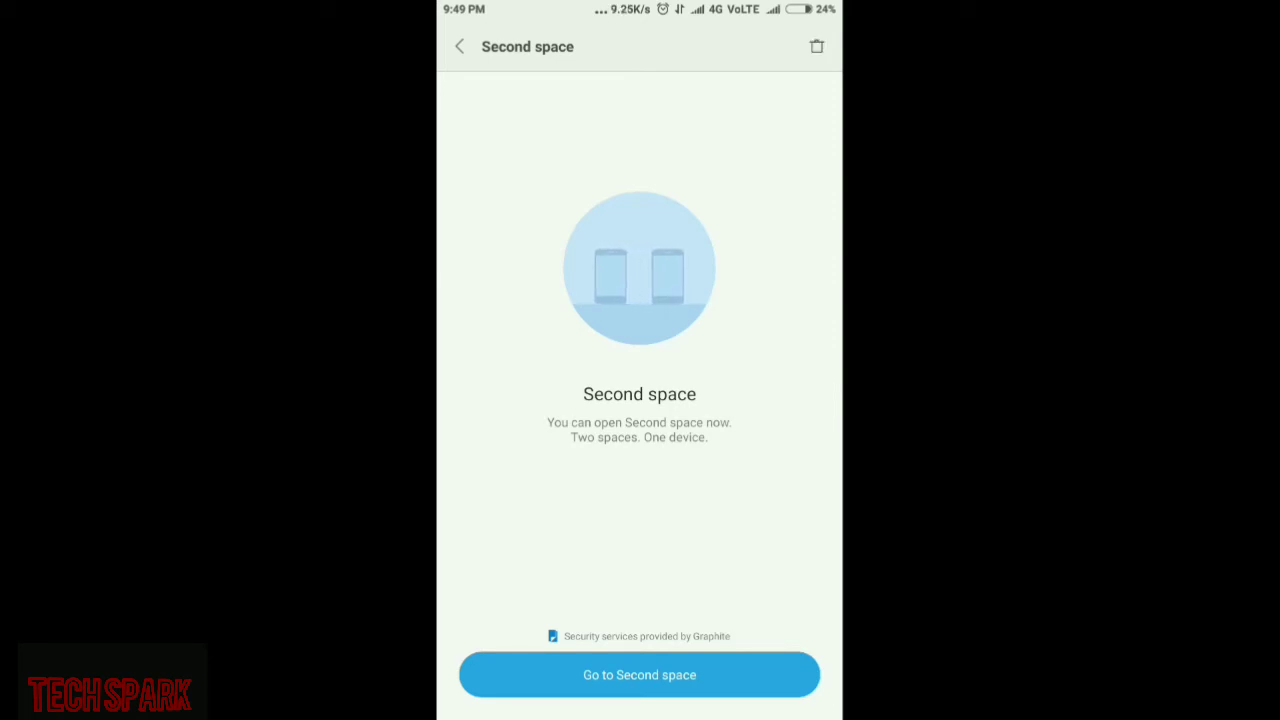
Delete Second space from the trash icon, accepting that its app data will be lost
click(816, 46)
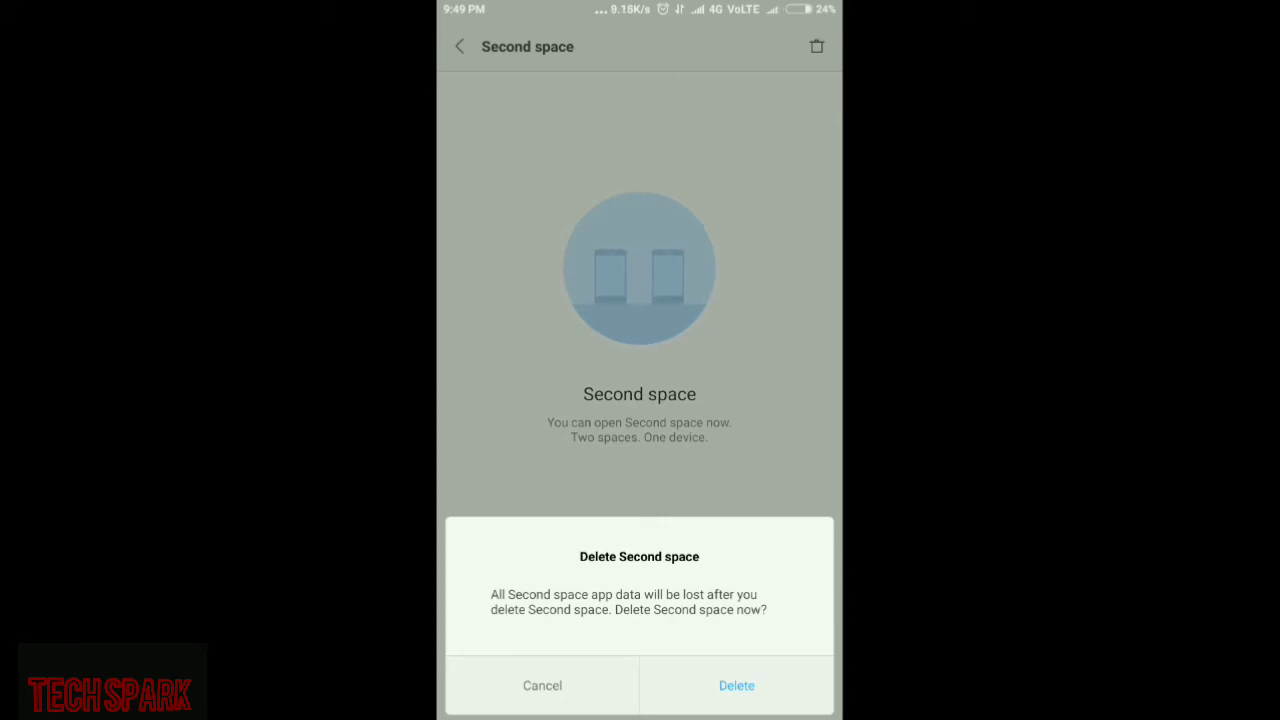
click(542, 685)
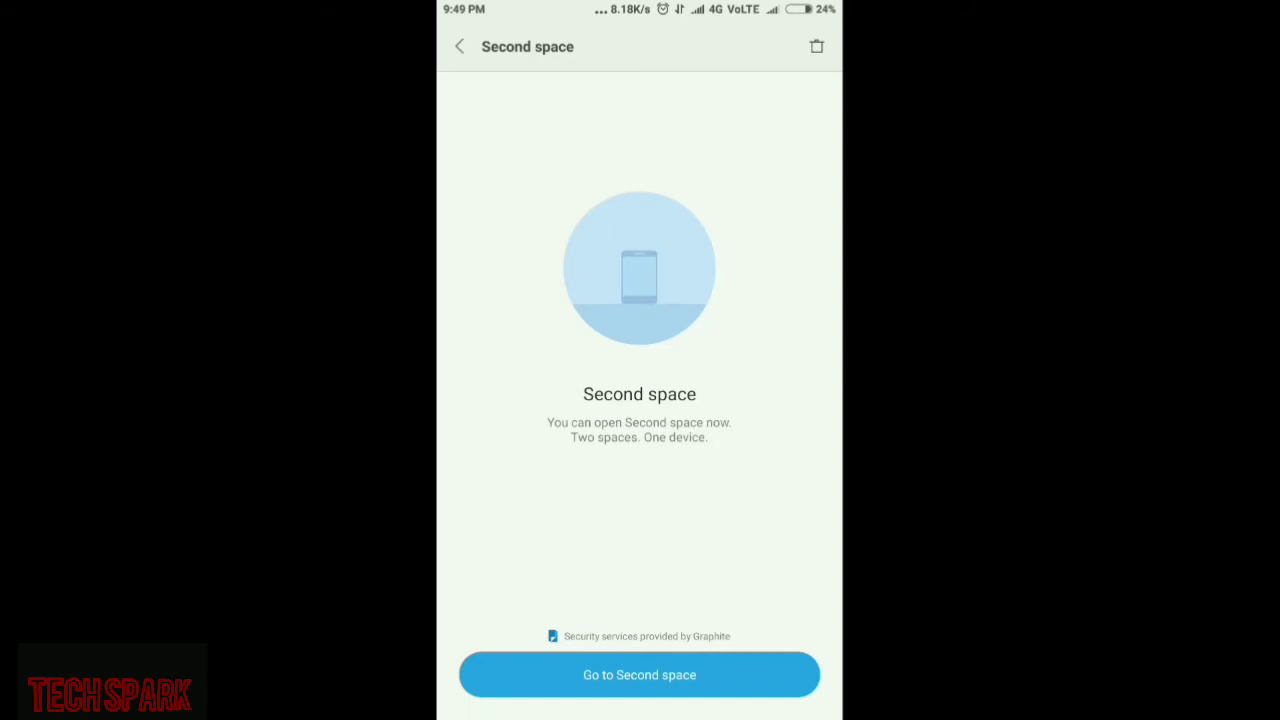
Select the password field in the Enter your password dialog and submit it empty with OK
click(639, 674)
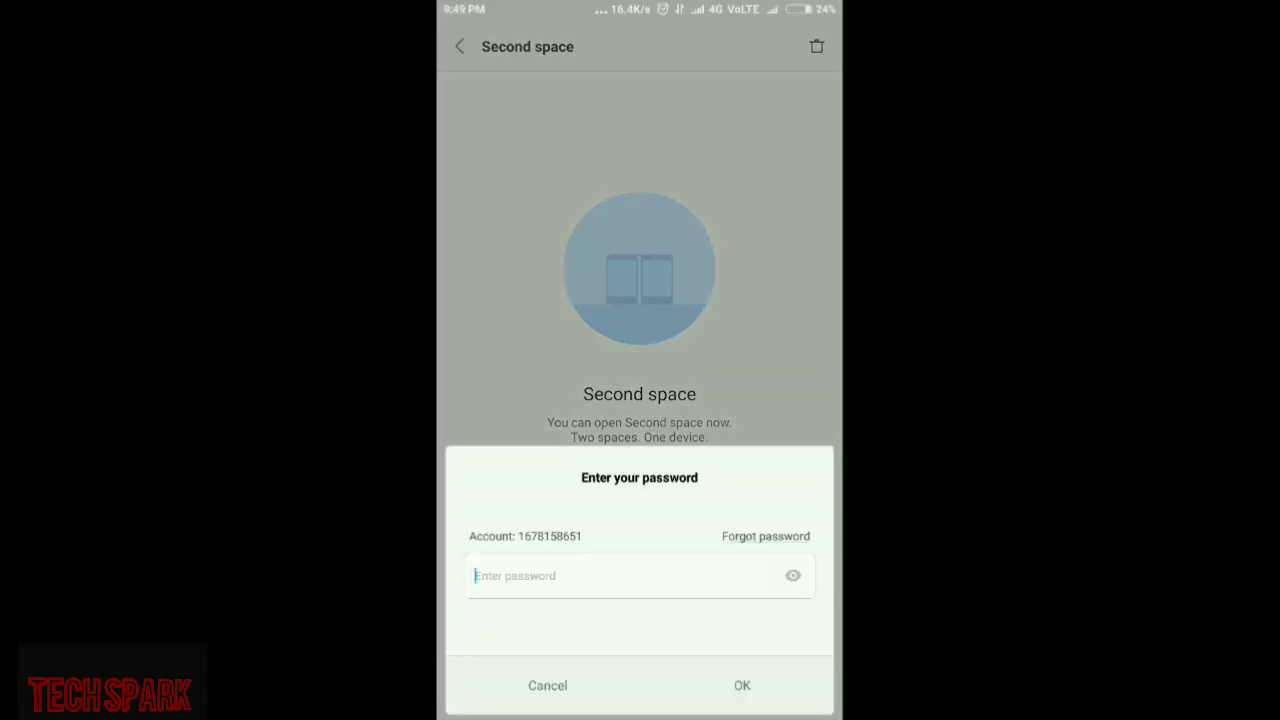
click(639, 575)
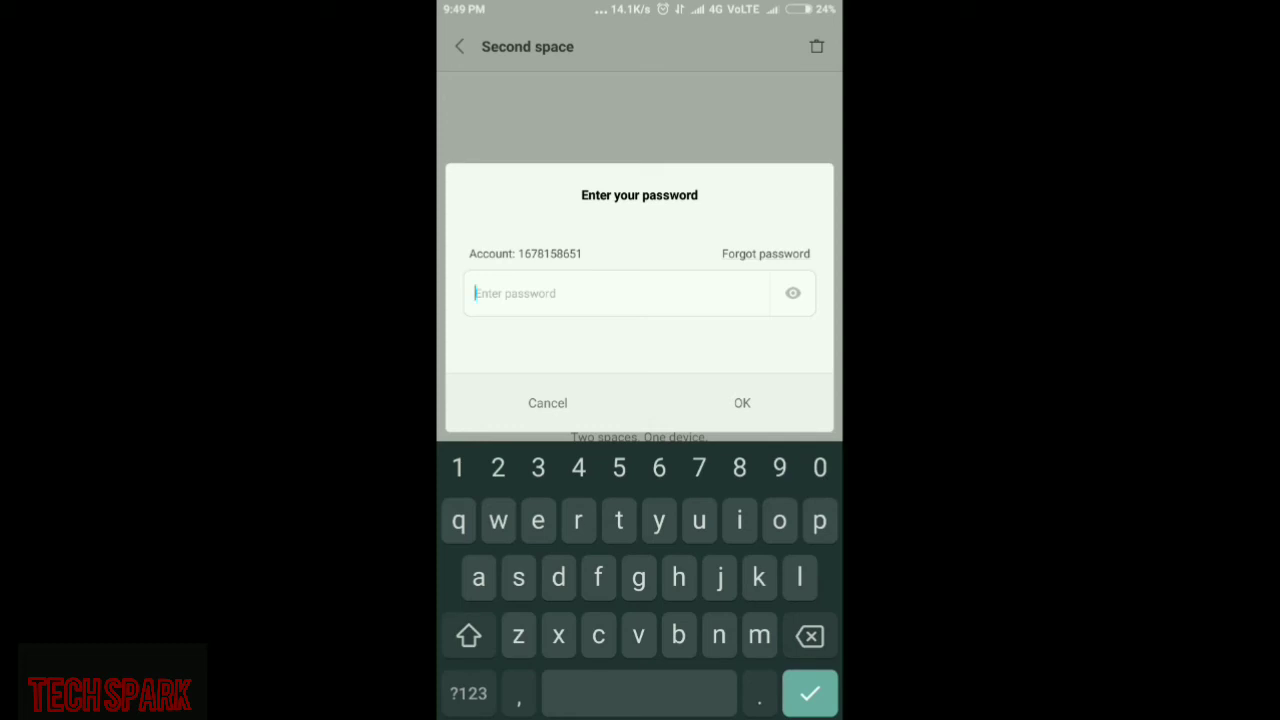
click(742, 402)
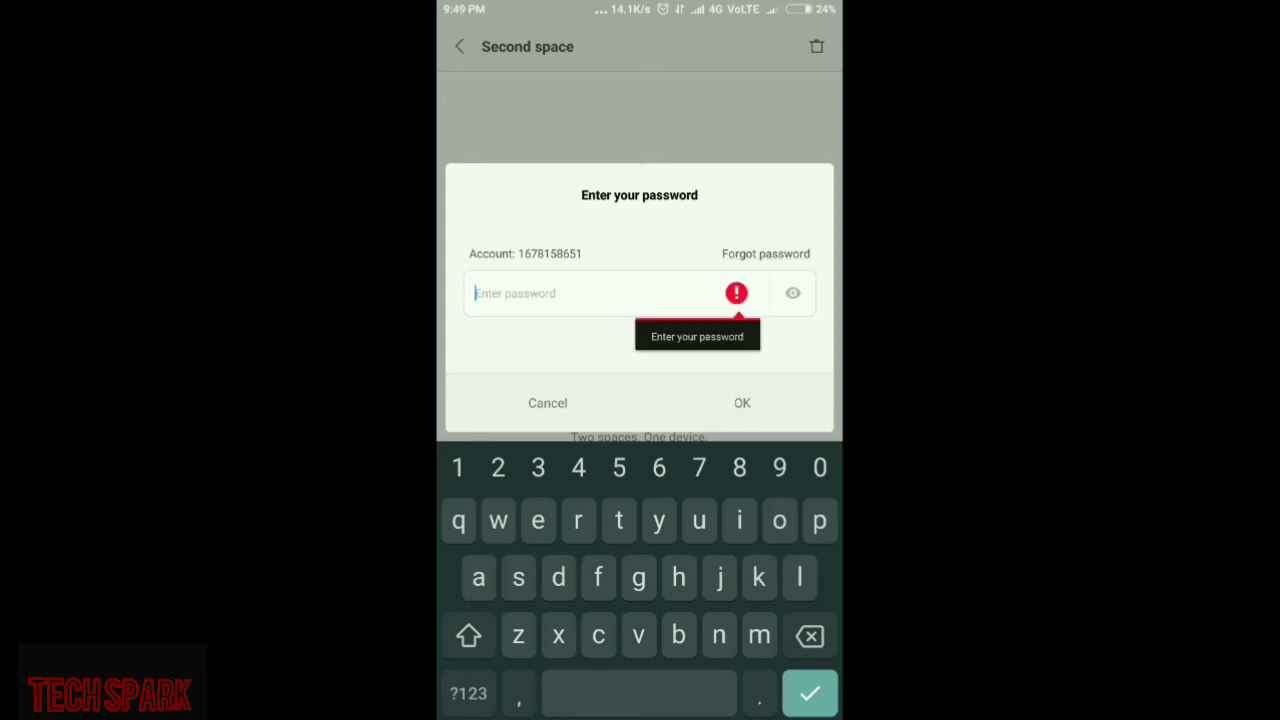